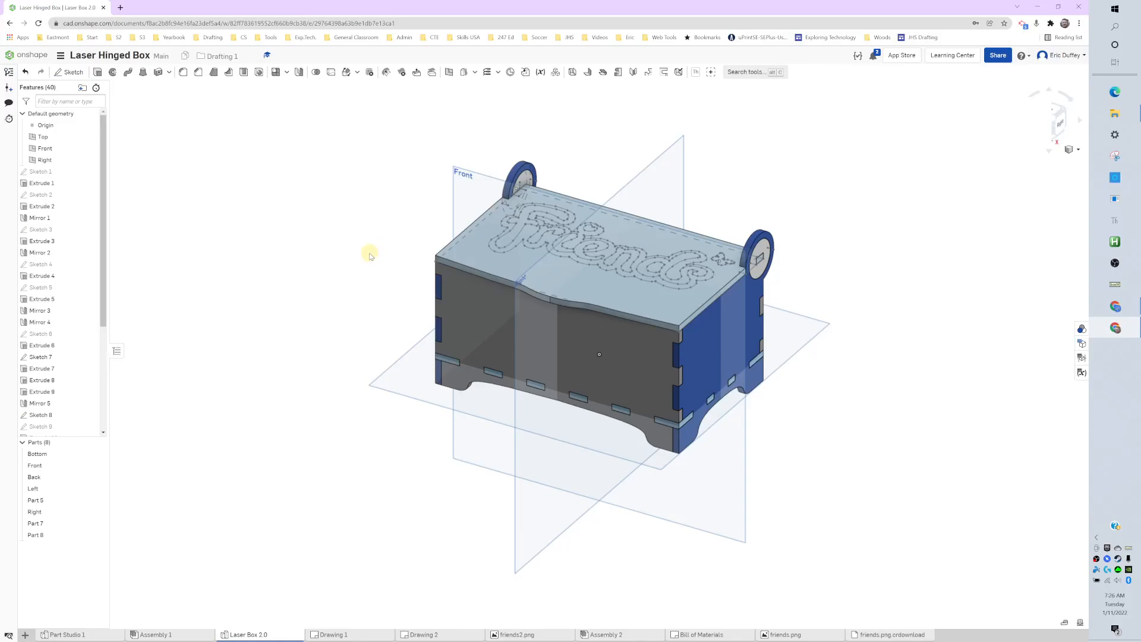
mouse_move(376, 313)
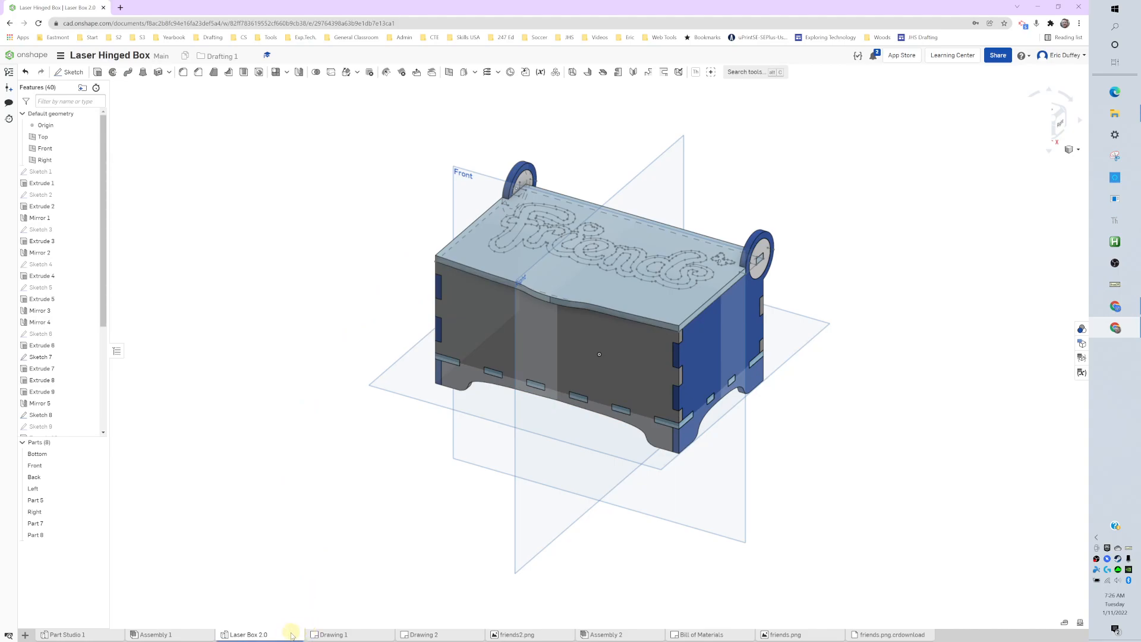
mouse_move(333, 634)
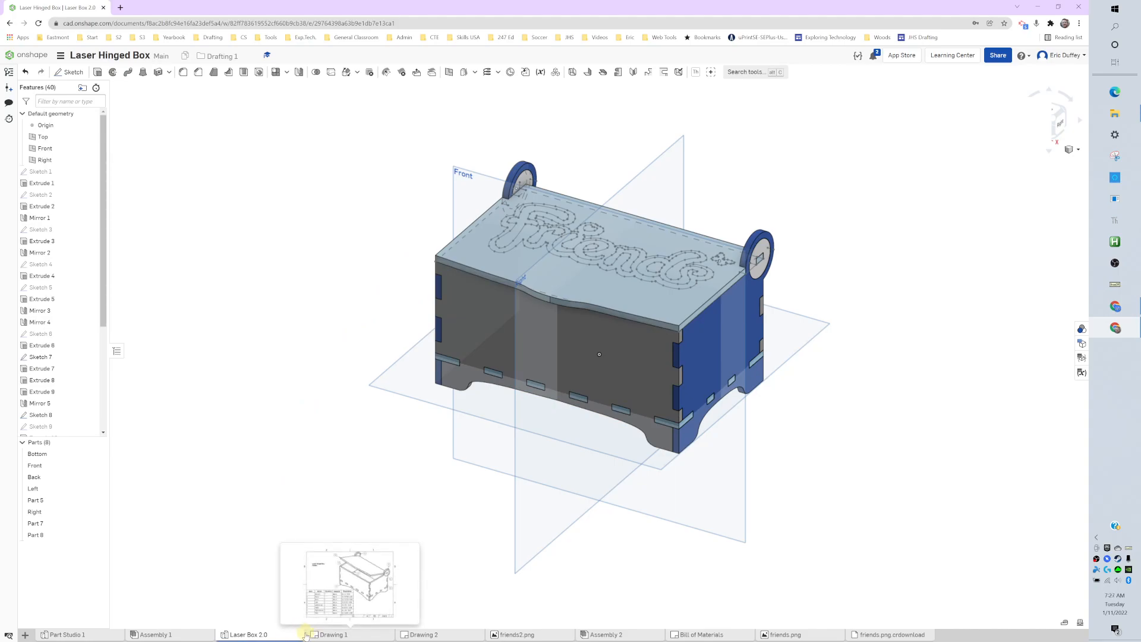
Step: Rename Part 5 in the Parts list to 'Left Donut'
click(33, 488)
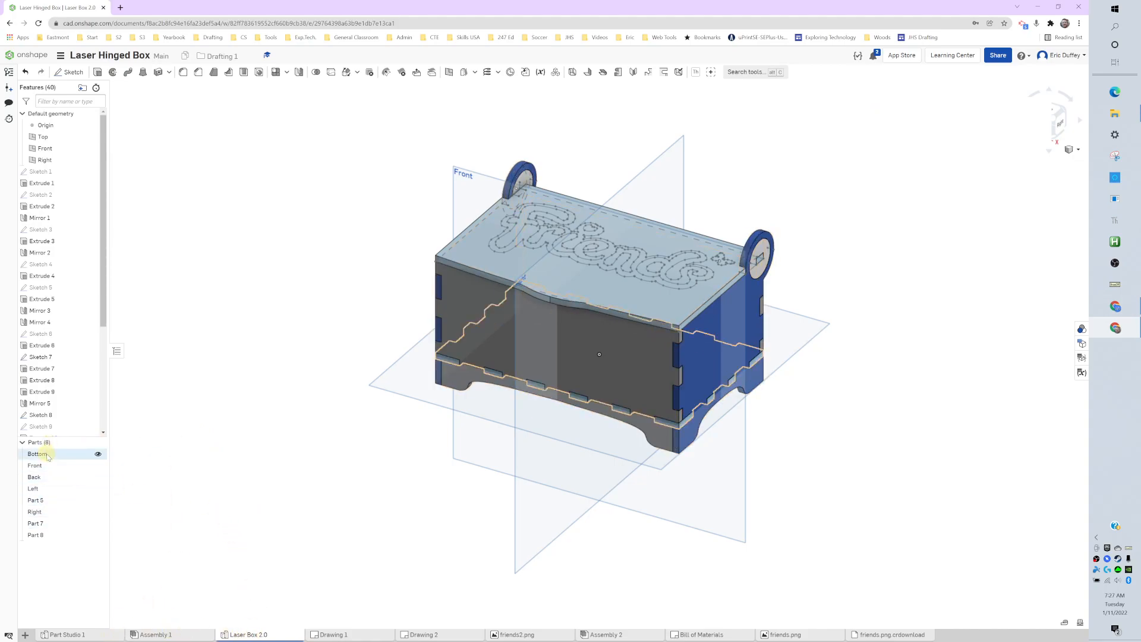
click(33, 488)
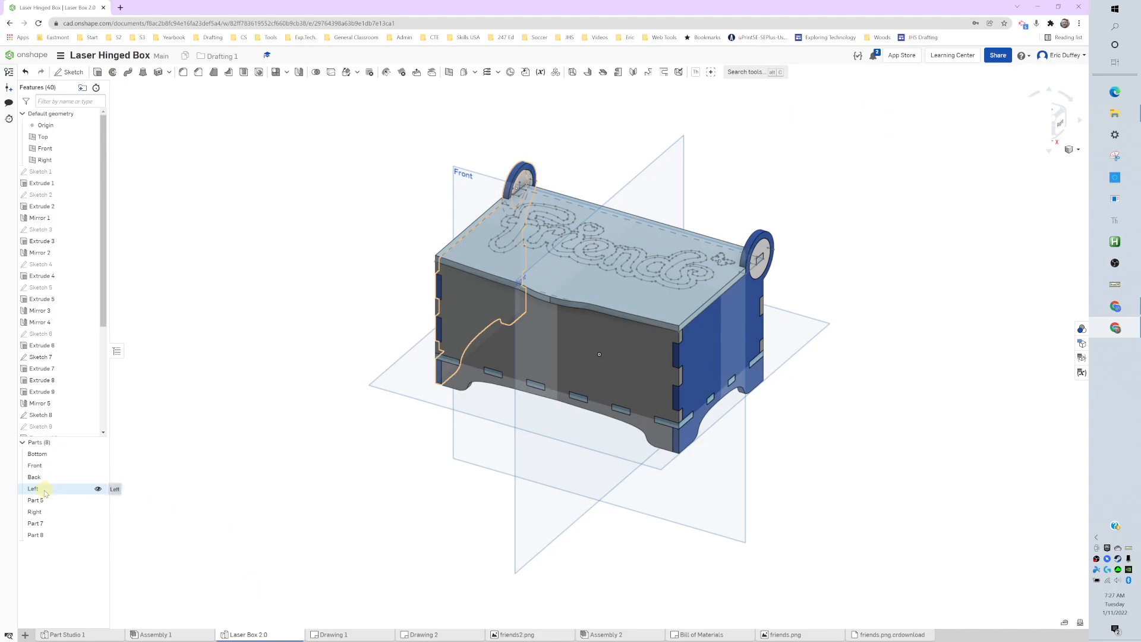
click(34, 501)
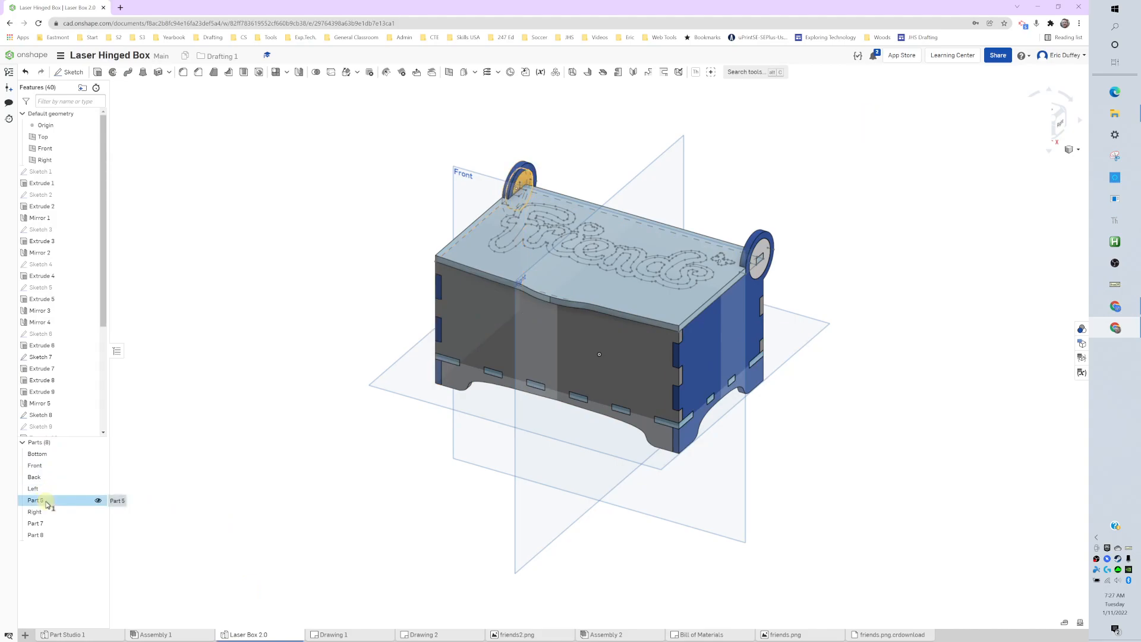
right_click(35, 501)
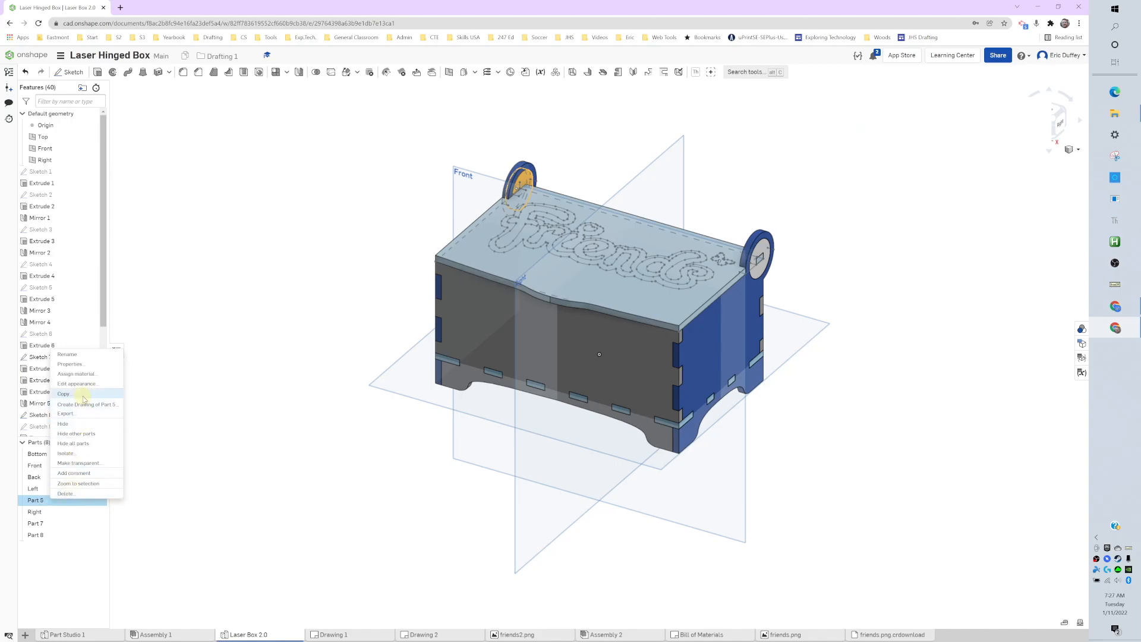
click(66, 355)
text(Left Donut)
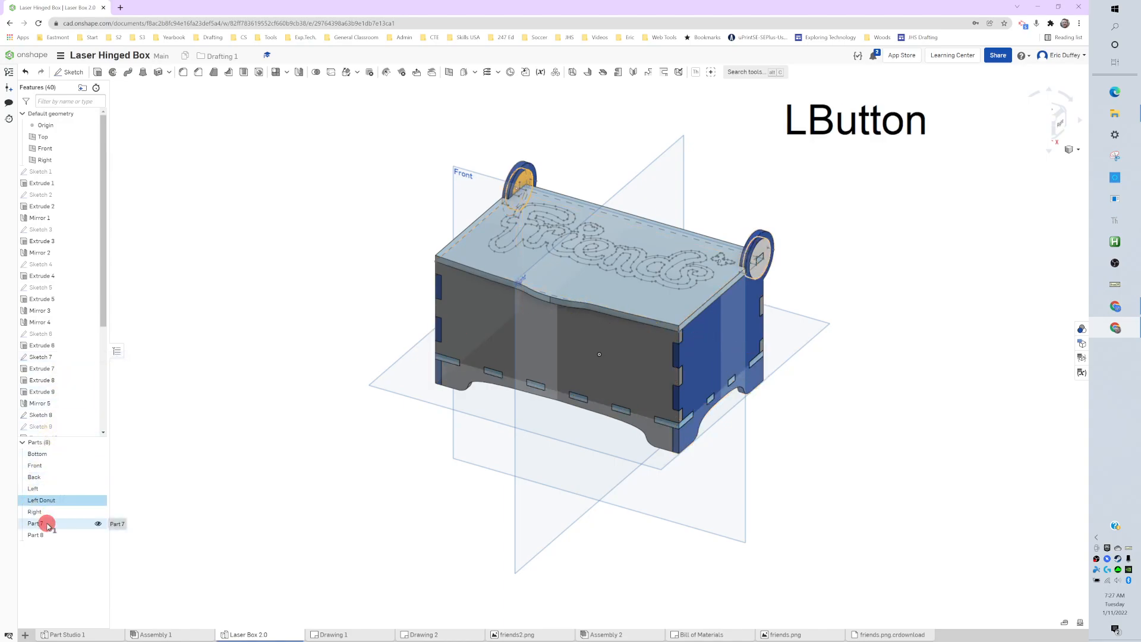
Step: Rename Part 7 in the Parts list to 'Right Donut'
click(34, 511)
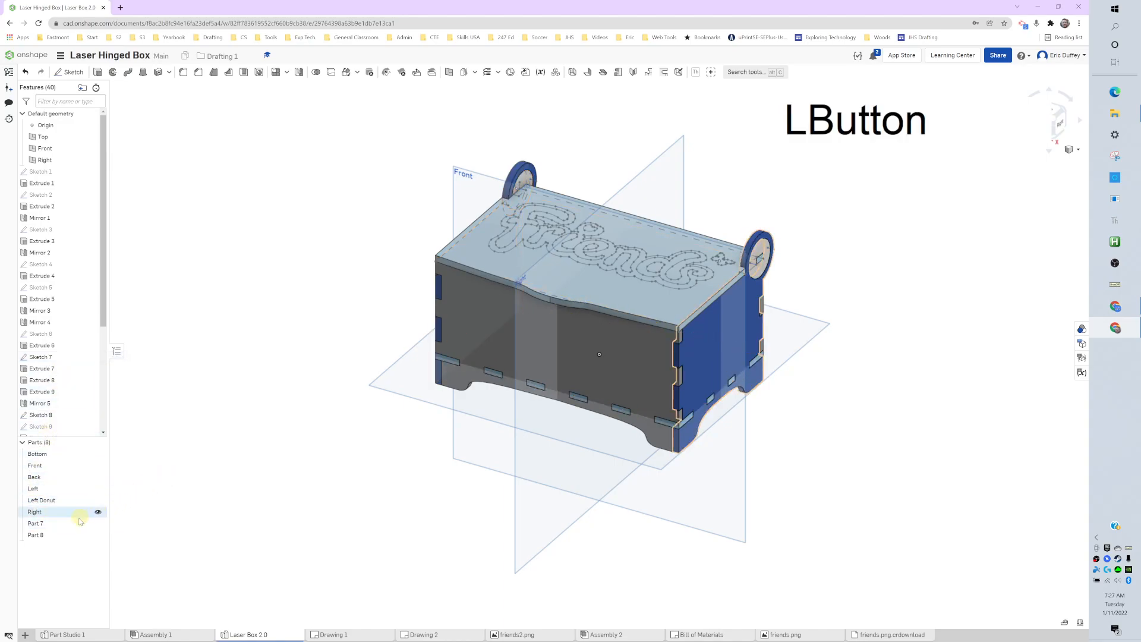
click(36, 523)
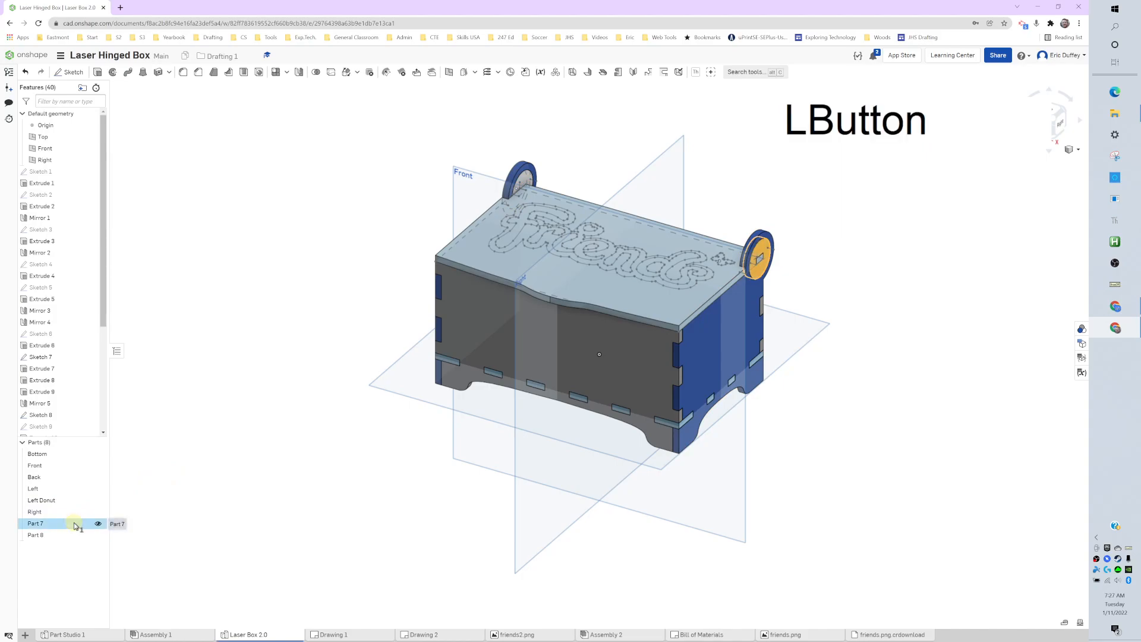
right_click(35, 523)
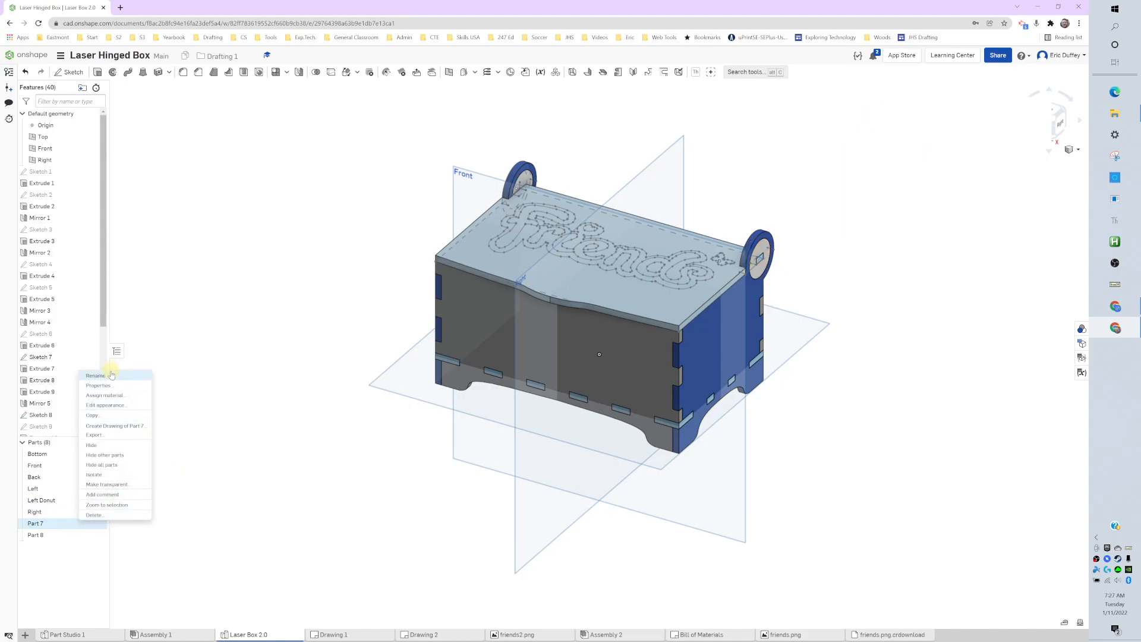
click(95, 376)
text(Right Donut)
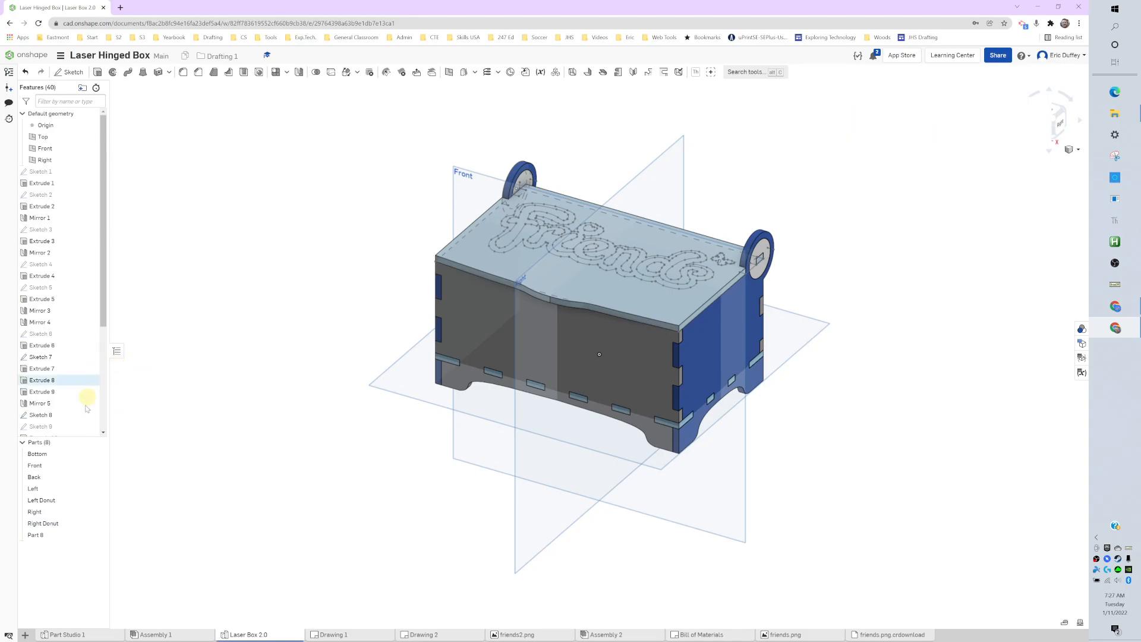
Step: Rename Part 8 to 'Top', leaving all eight box parts with descriptive names
right_click(34, 535)
text(Top)
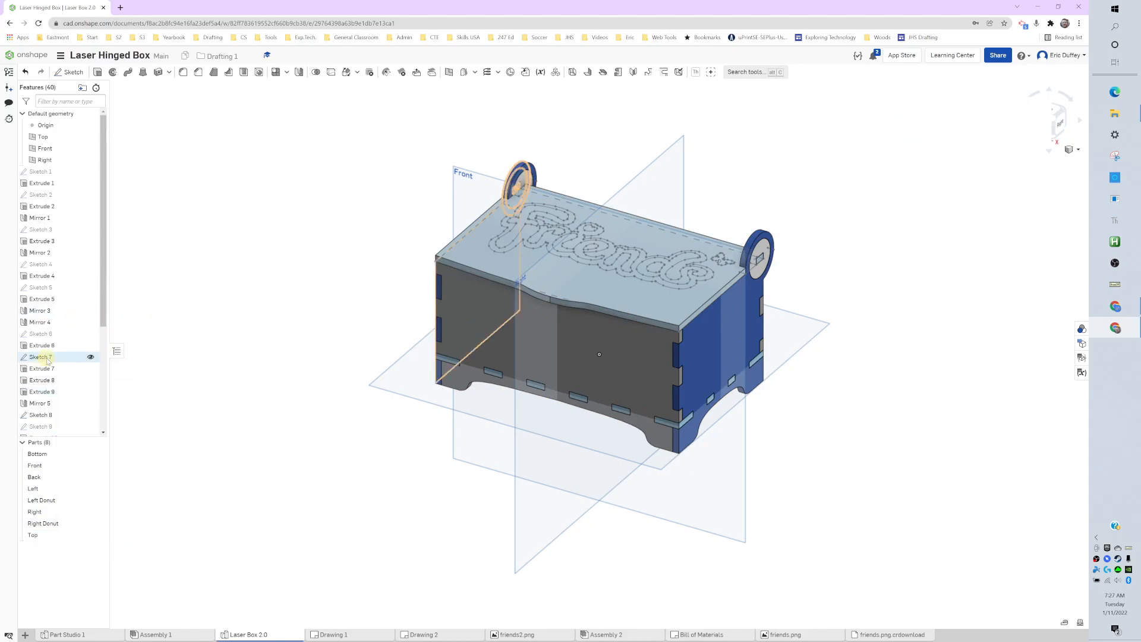
click(32, 535)
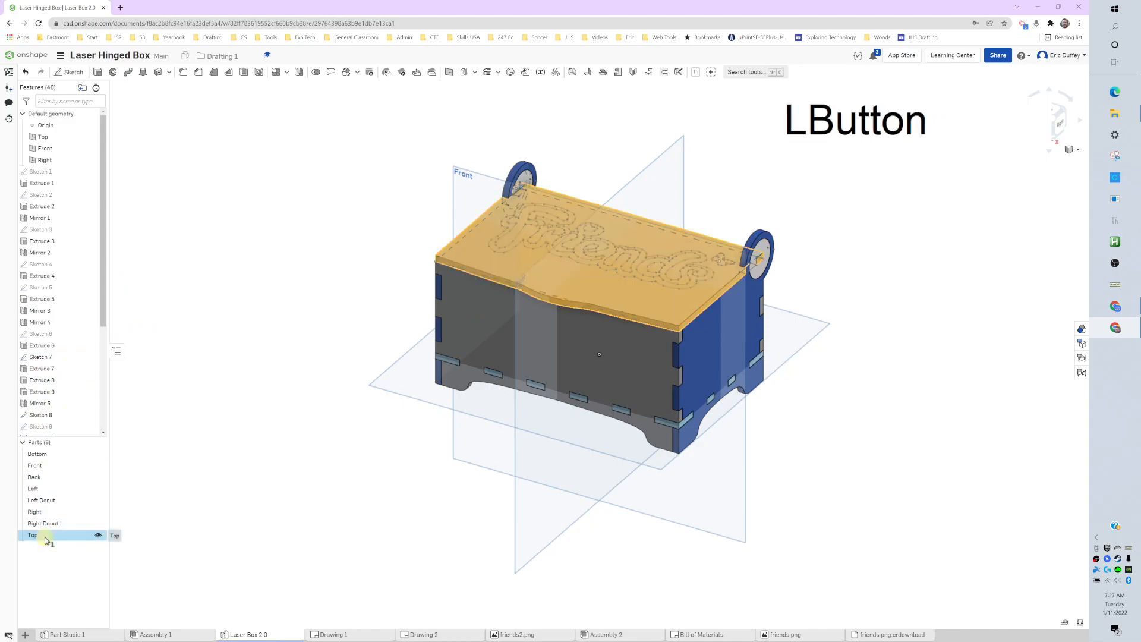
key(shift)
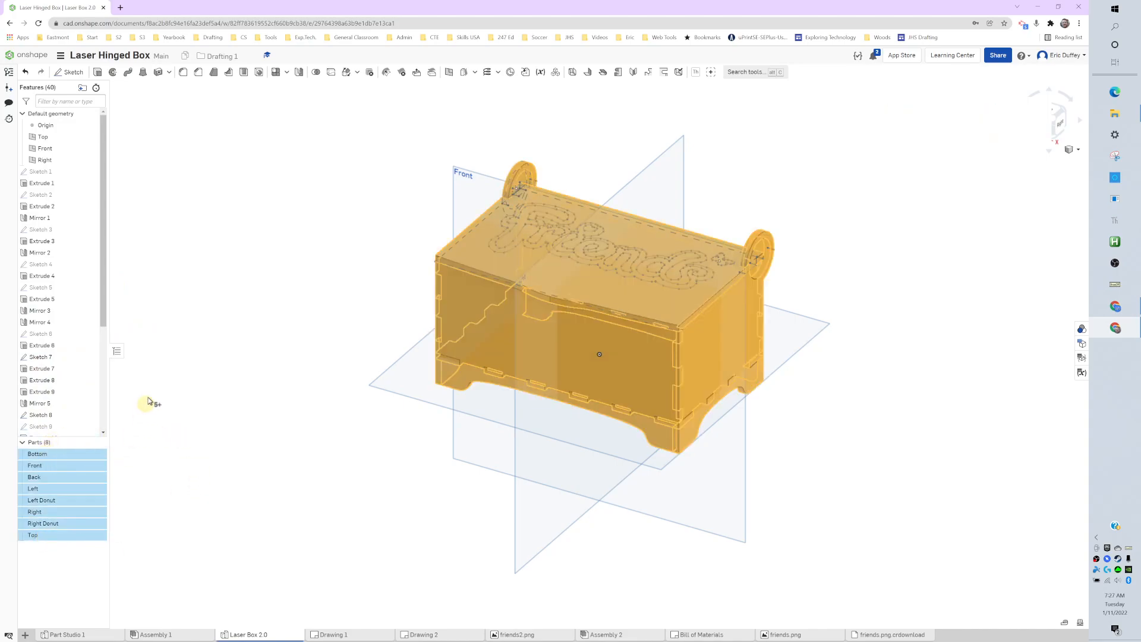
mouse_move(423, 337)
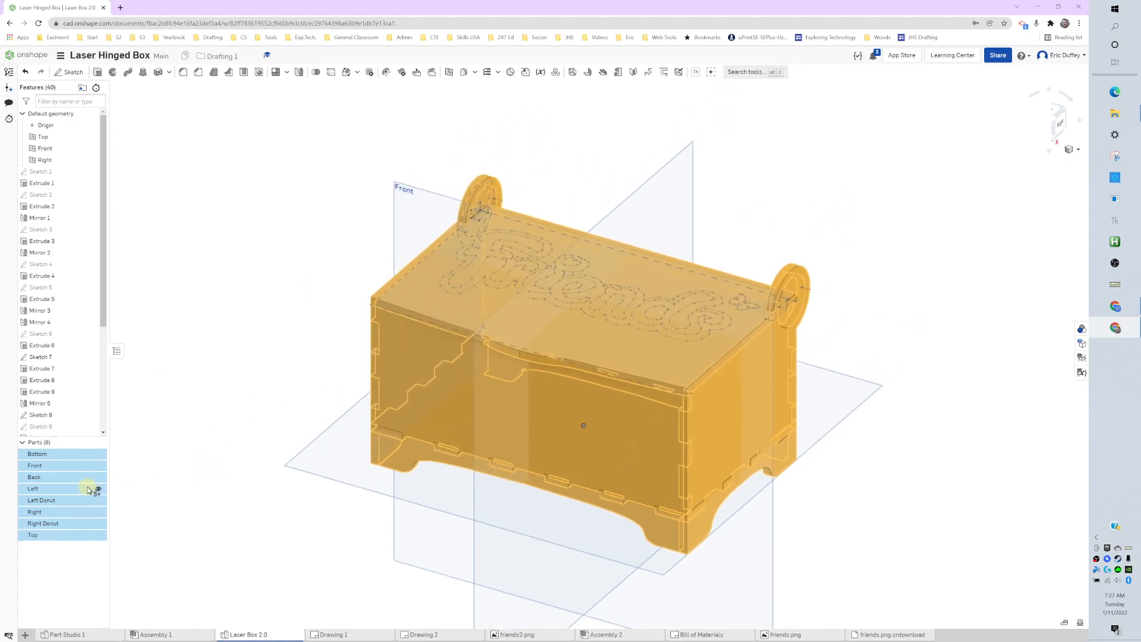
Step: Assign Birch as the material to all eight selected parts and confirm
right_click(79, 480)
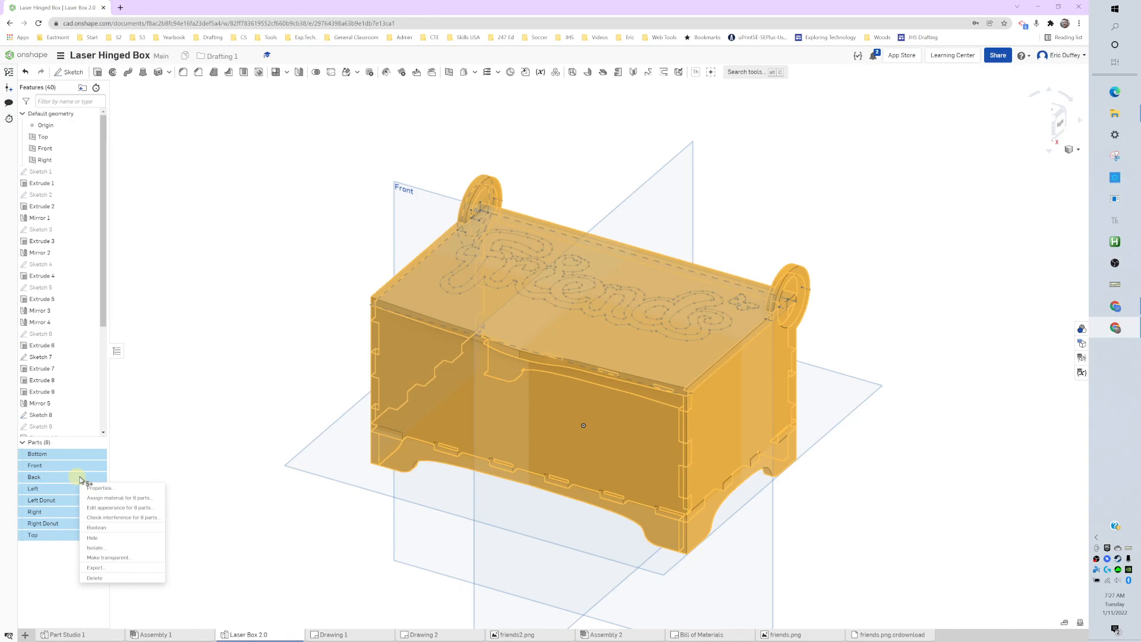
mouse_move(108, 499)
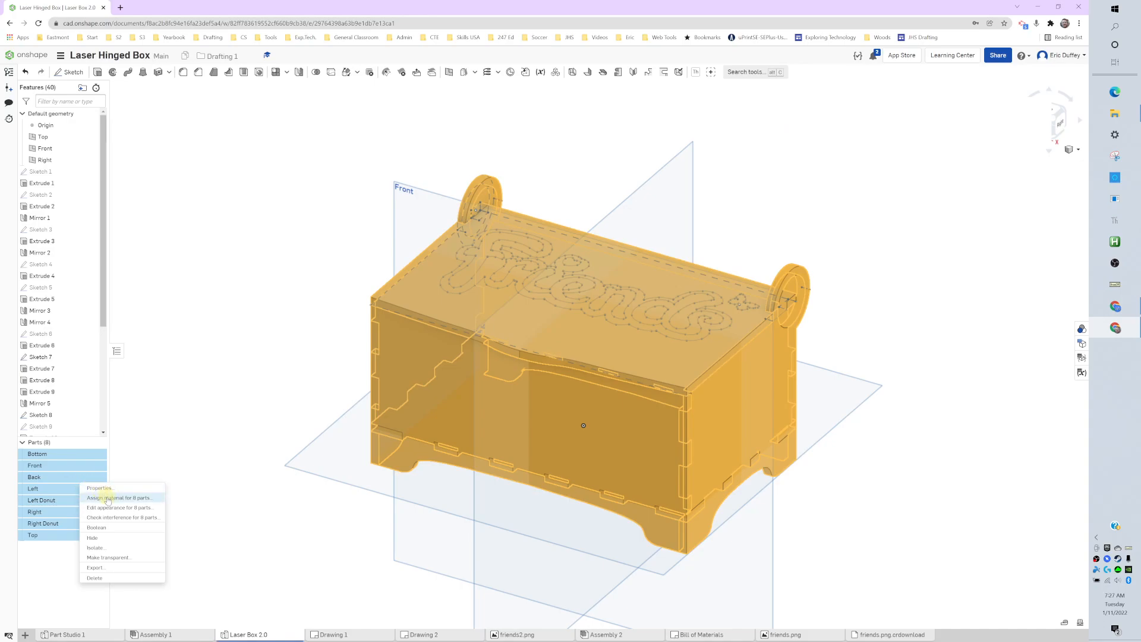
click(120, 497)
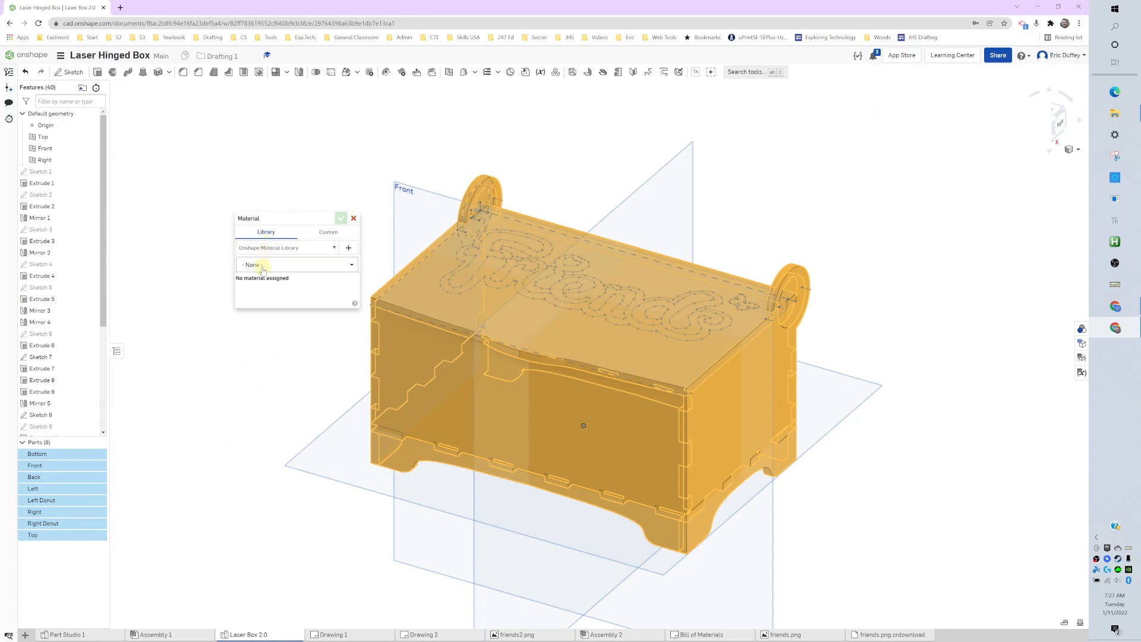
click(295, 264)
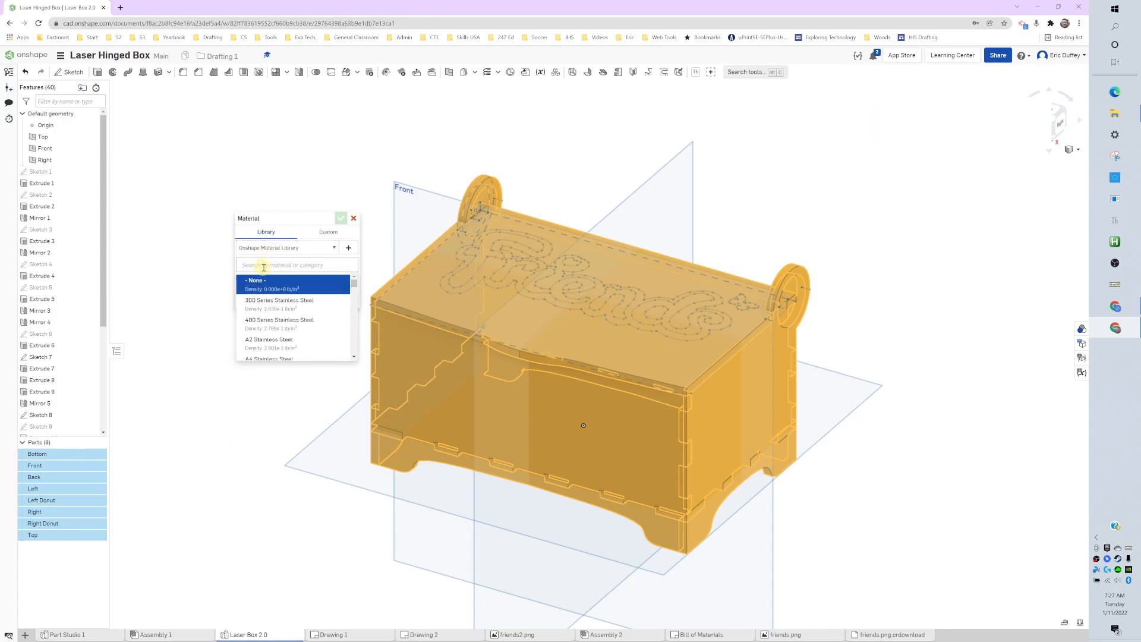
text(birch)
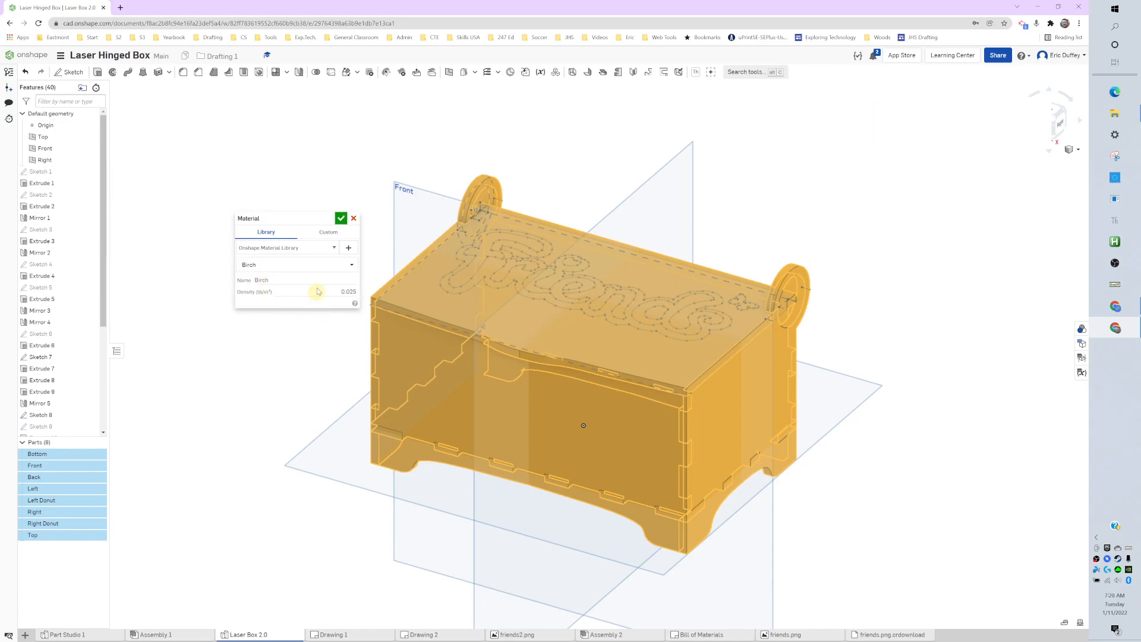
click(341, 218)
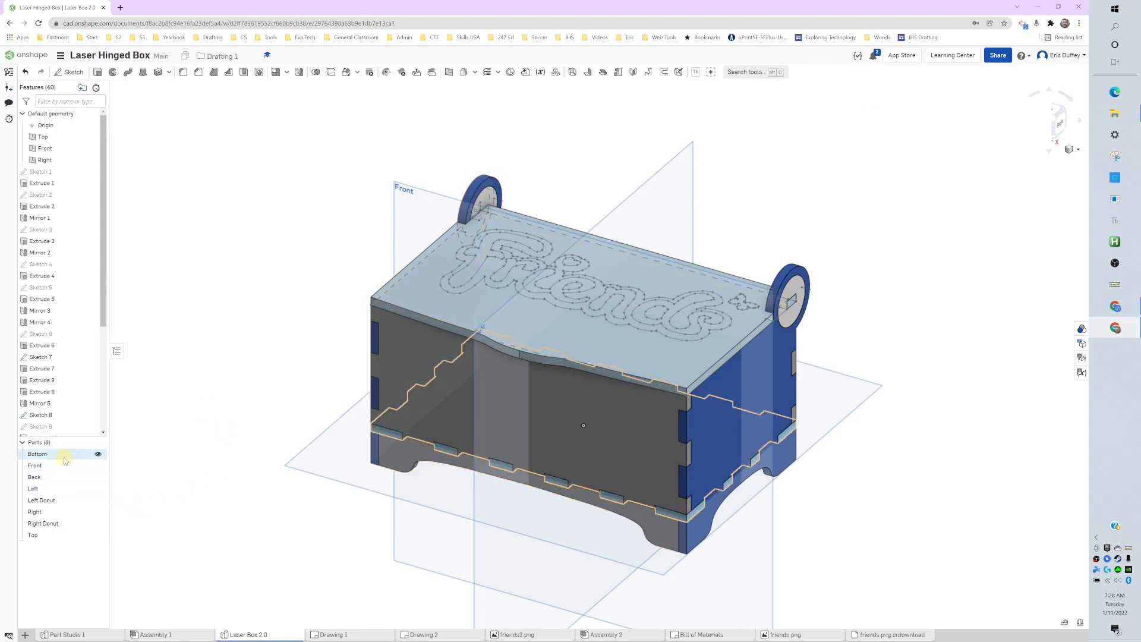
right_click(37, 453)
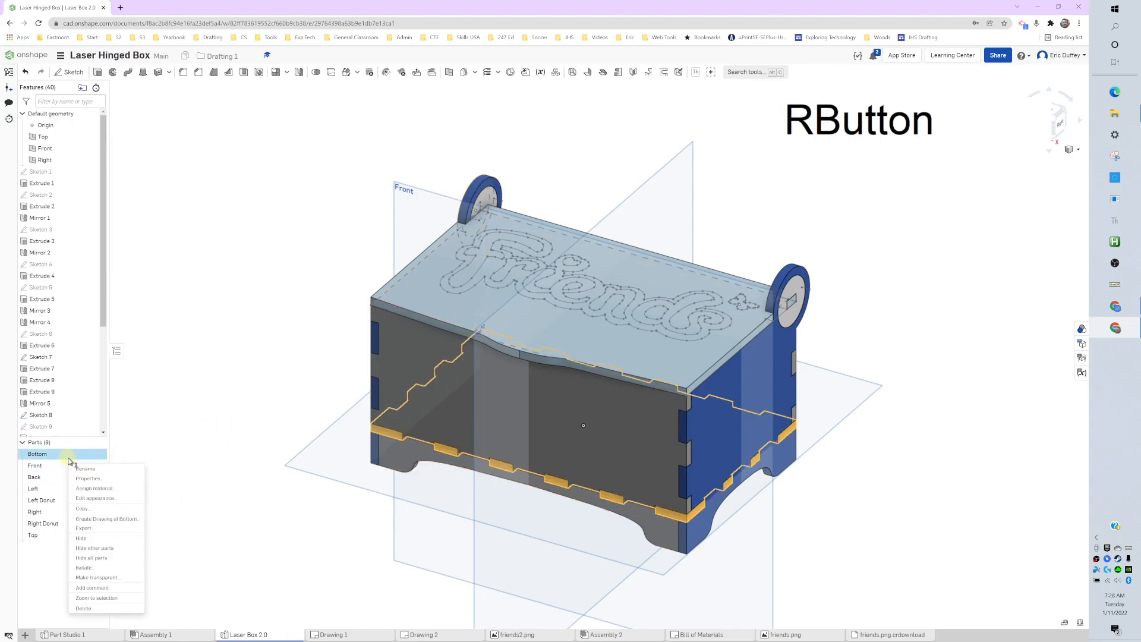
click(76, 452)
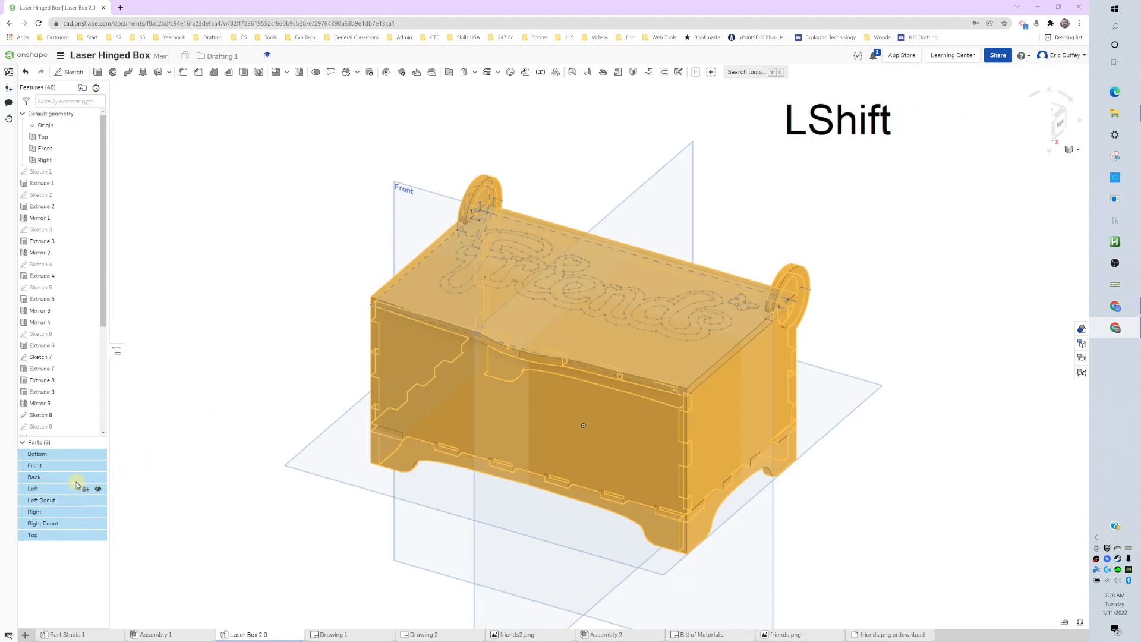
right_click(76, 485)
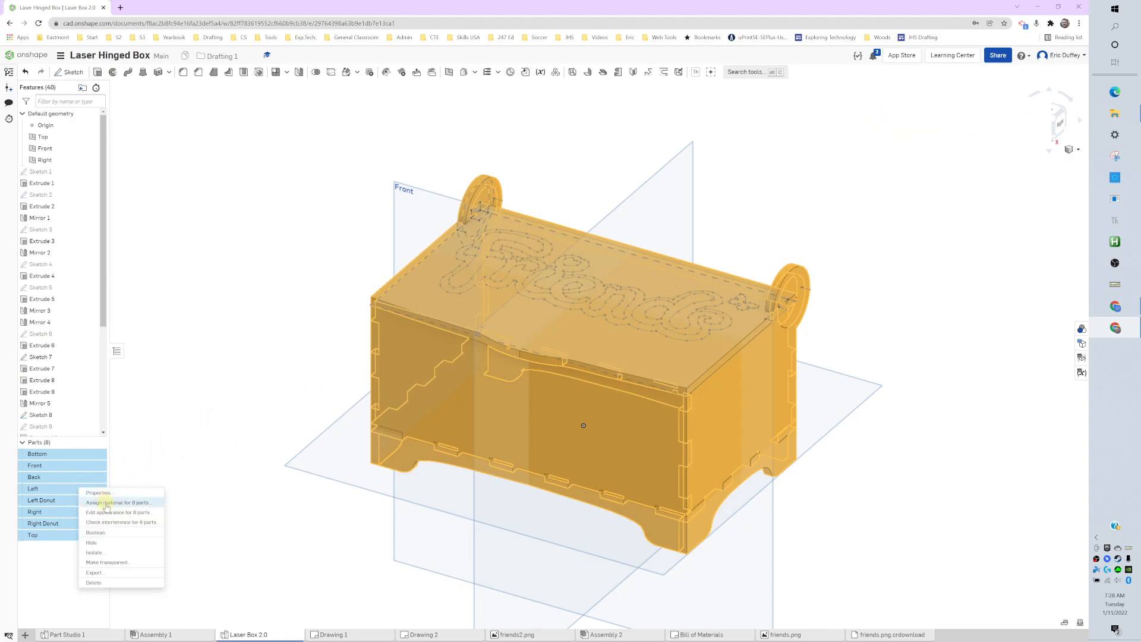
click(117, 501)
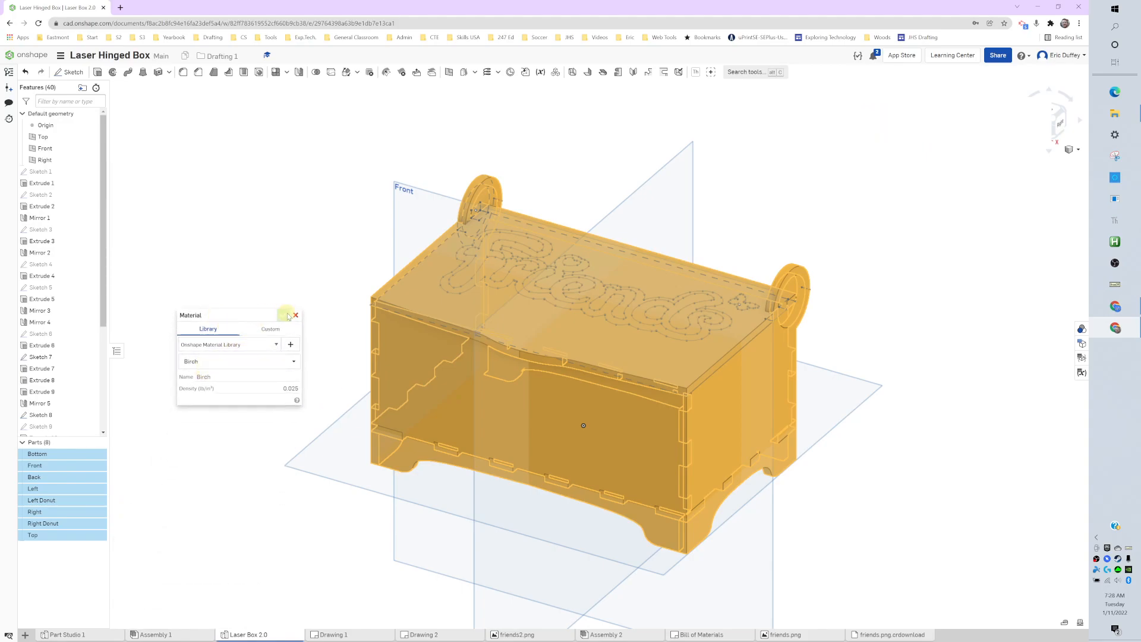
click(296, 314)
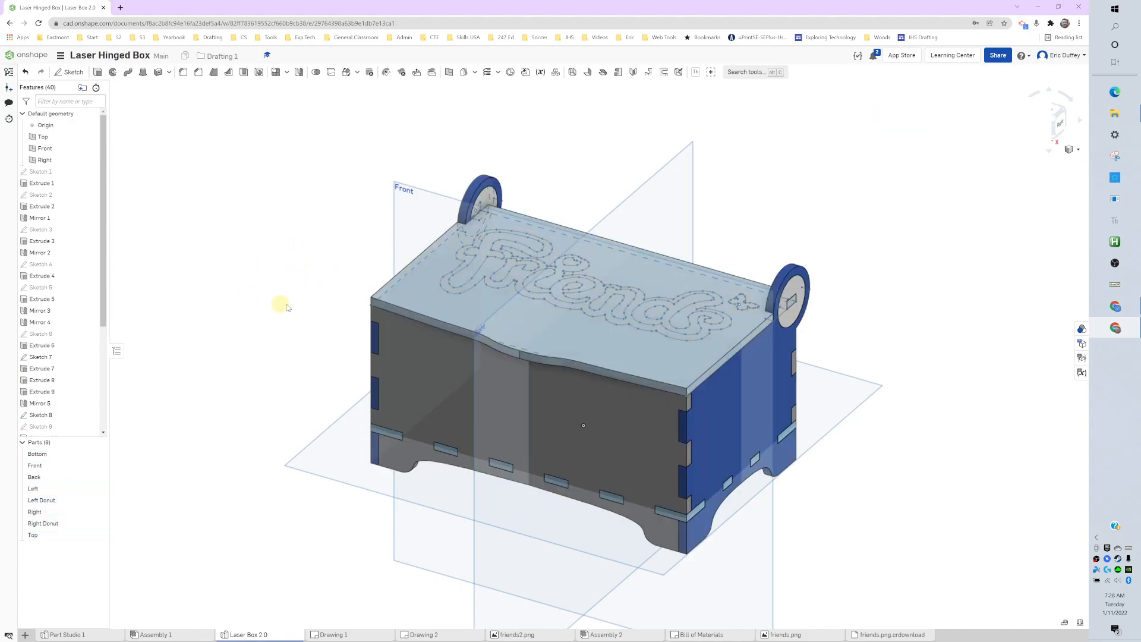